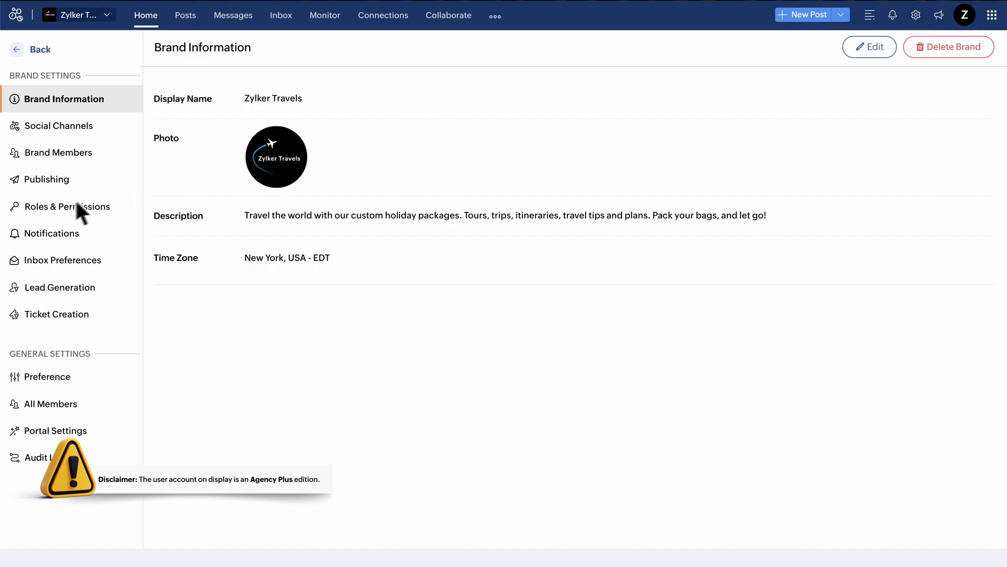
Open Roles & Permissions for the Zylker Travels brand
left_click(68, 206)
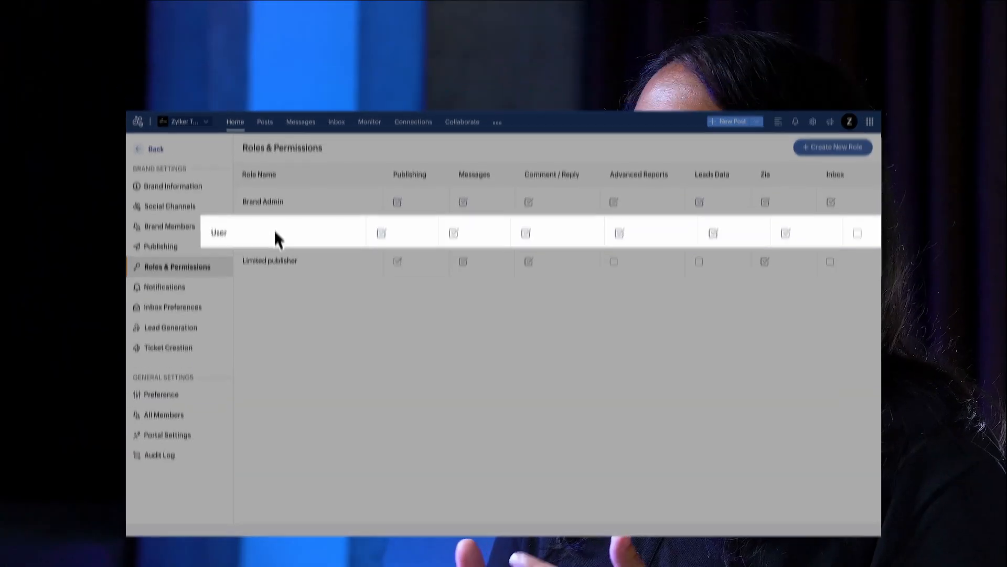
left_click(160, 246)
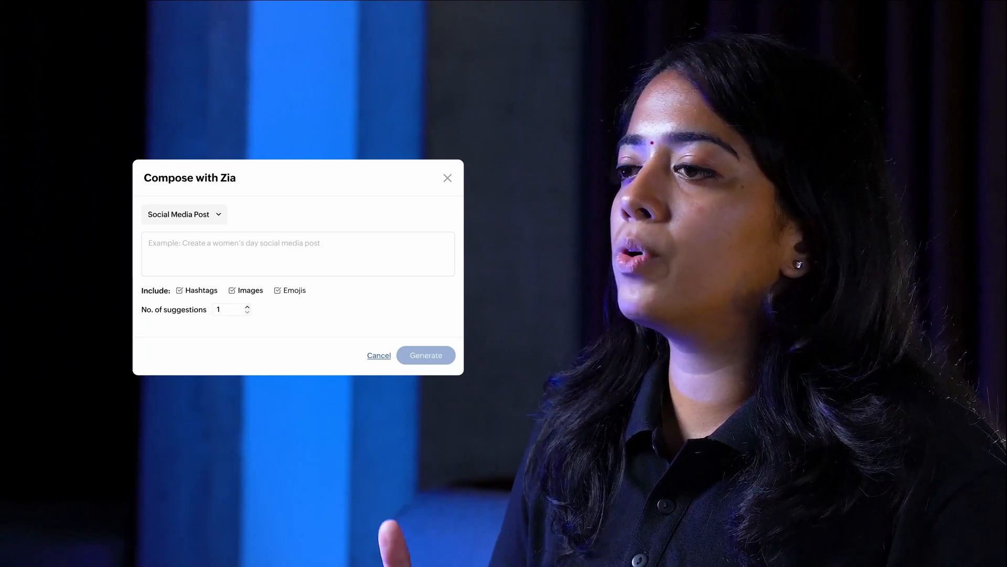
left_click(447, 178)
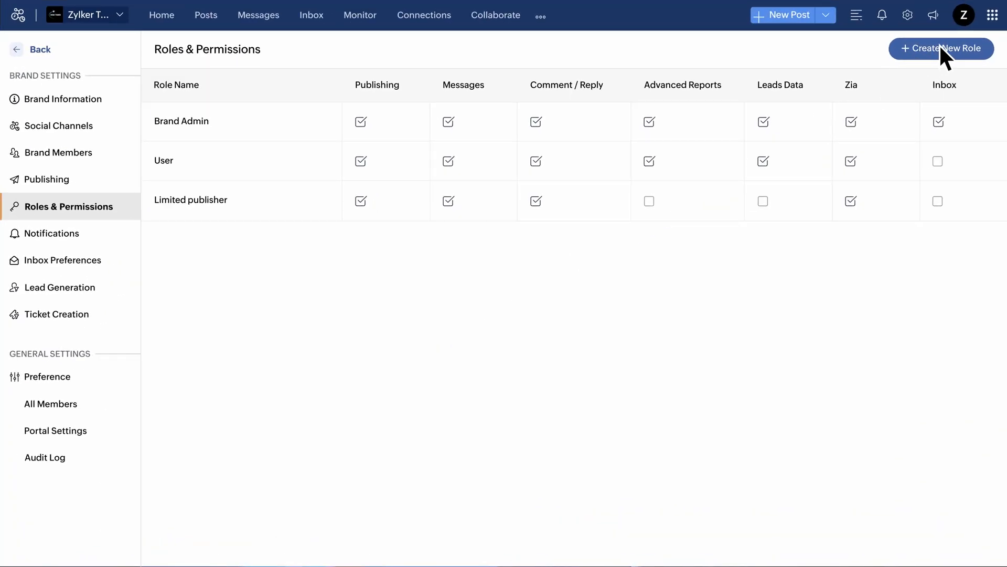
Create a 'Social media manager' role with Publishing, Messages, Comment / Reply and Zia permissions
left_click(941, 49)
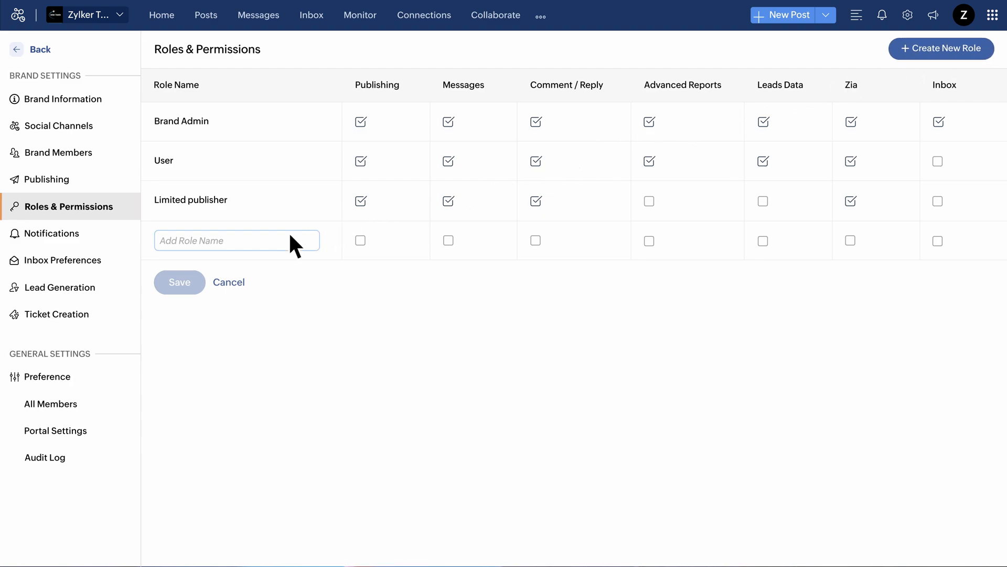
left_click(222, 240)
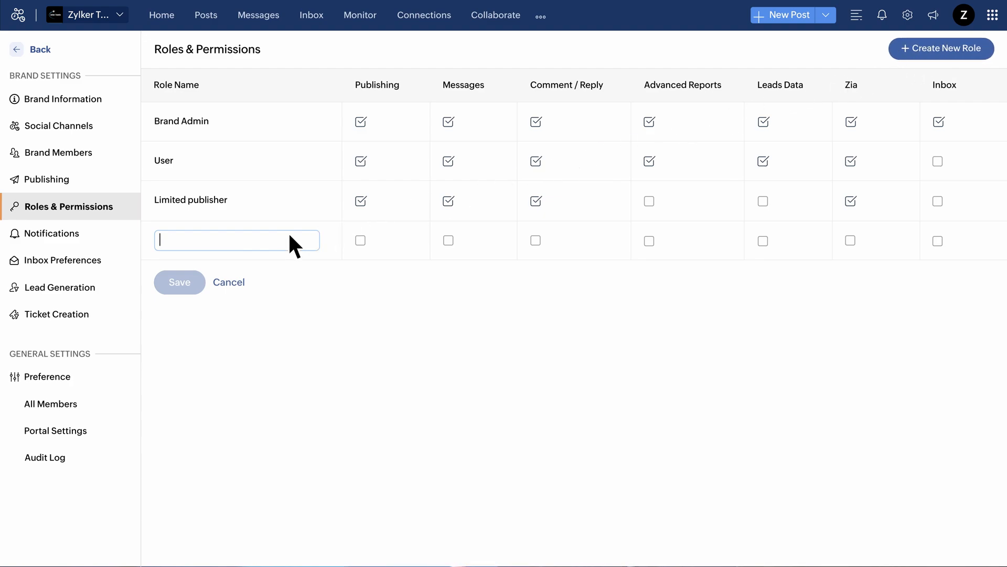
type("Social media manager")
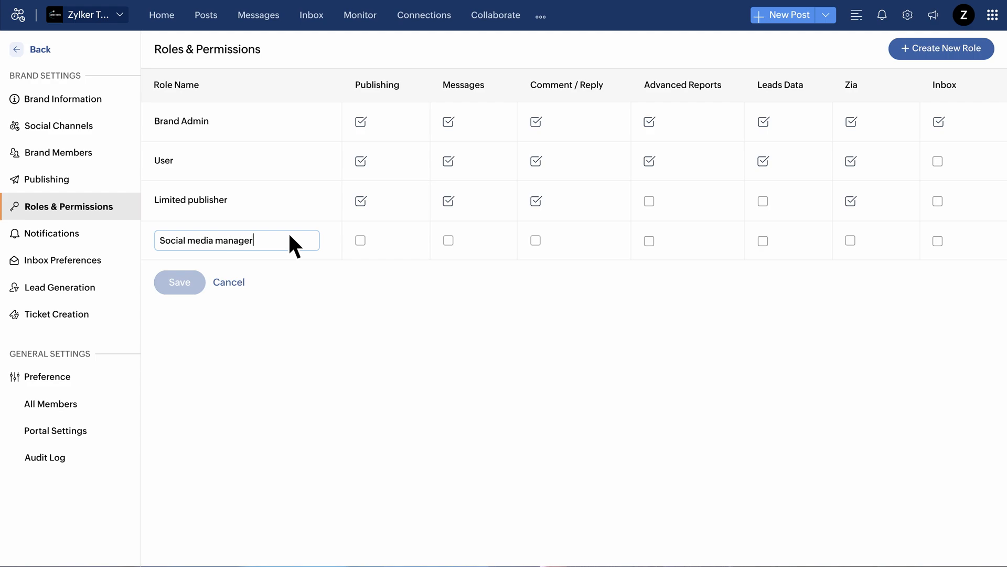
mouse_move(360, 249)
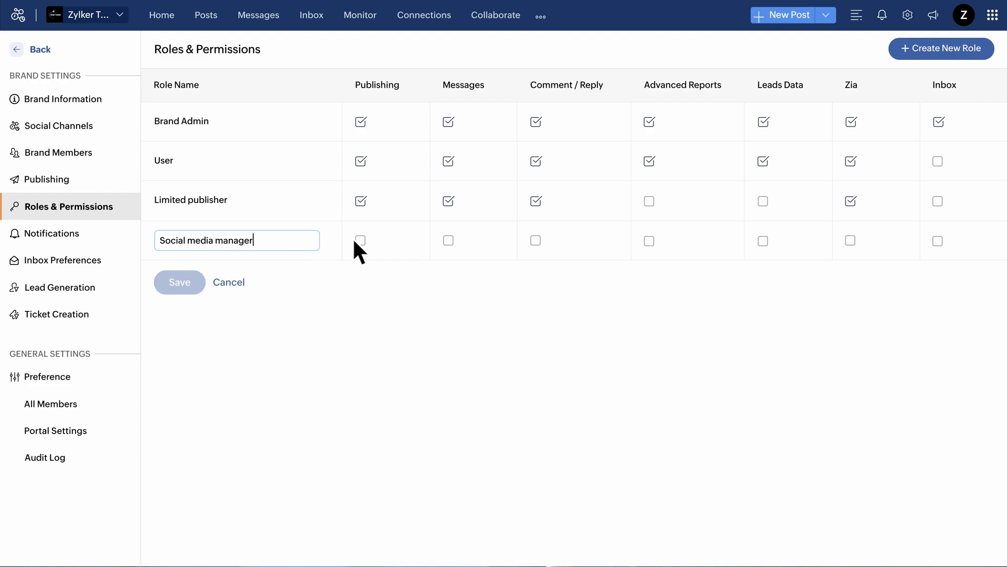
left_click(534, 241)
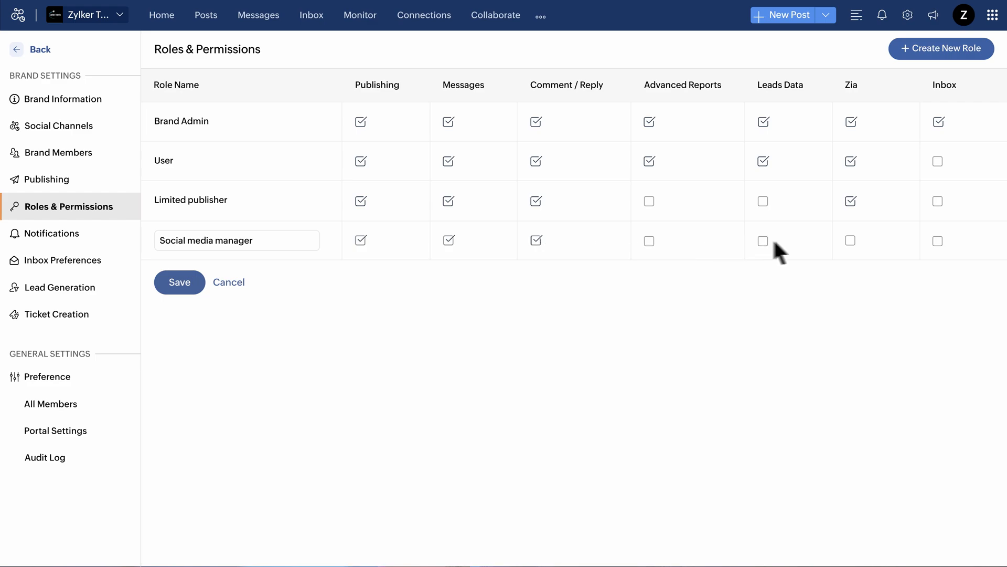
left_click(851, 241)
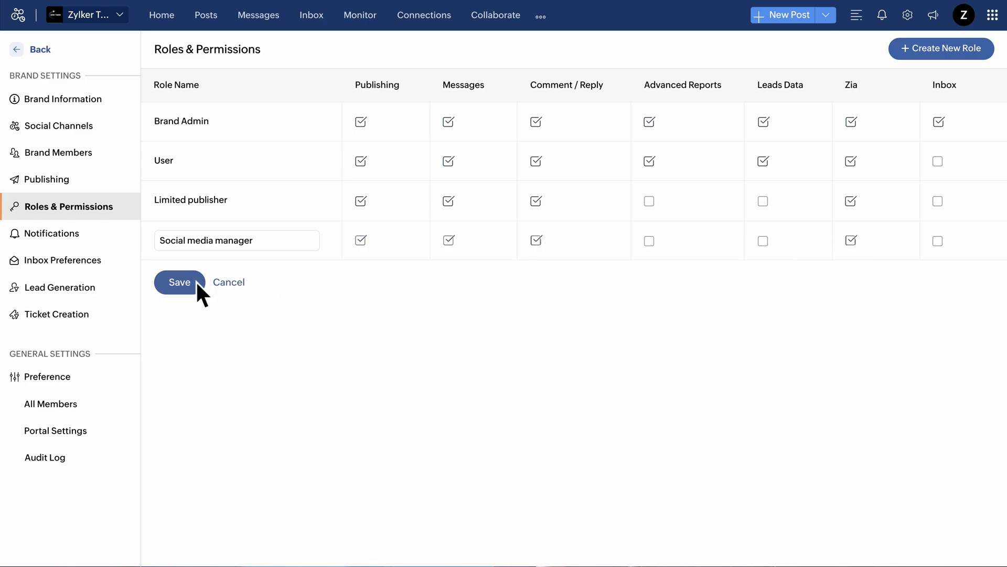
left_click(180, 281)
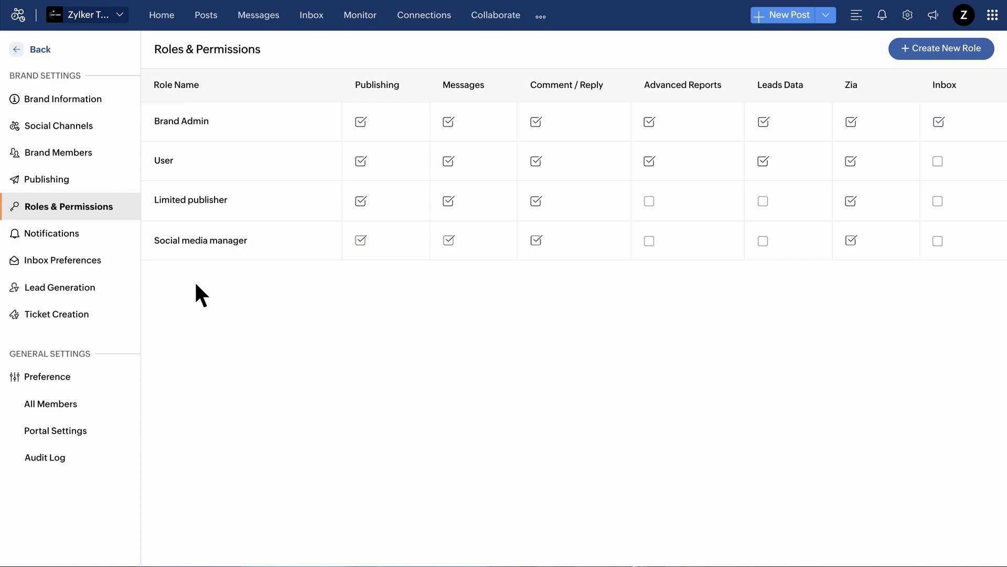
Save an Intern role with Advanced Reports access and name a 'Sales and support executive' role
left_click(941, 48)
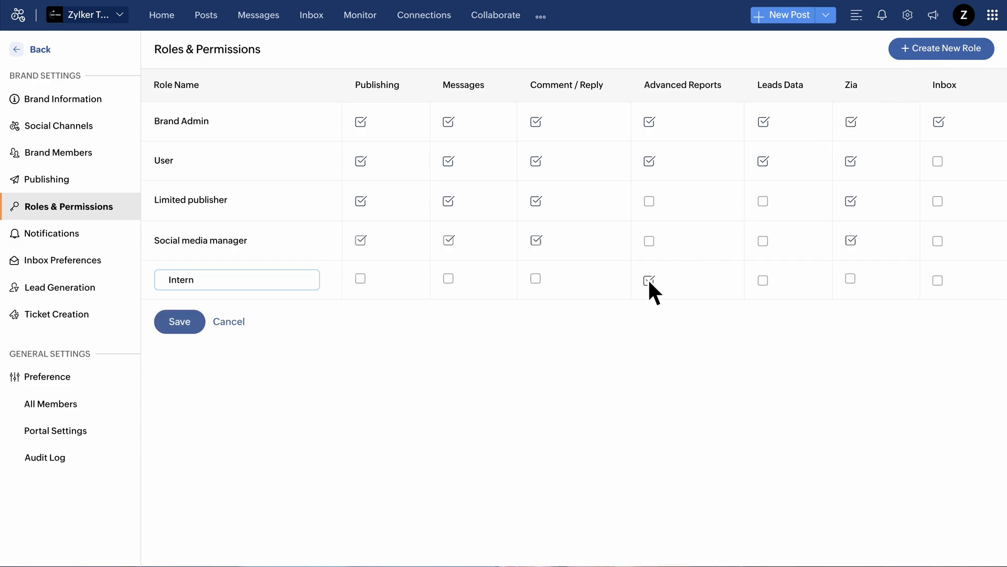
left_click(180, 321)
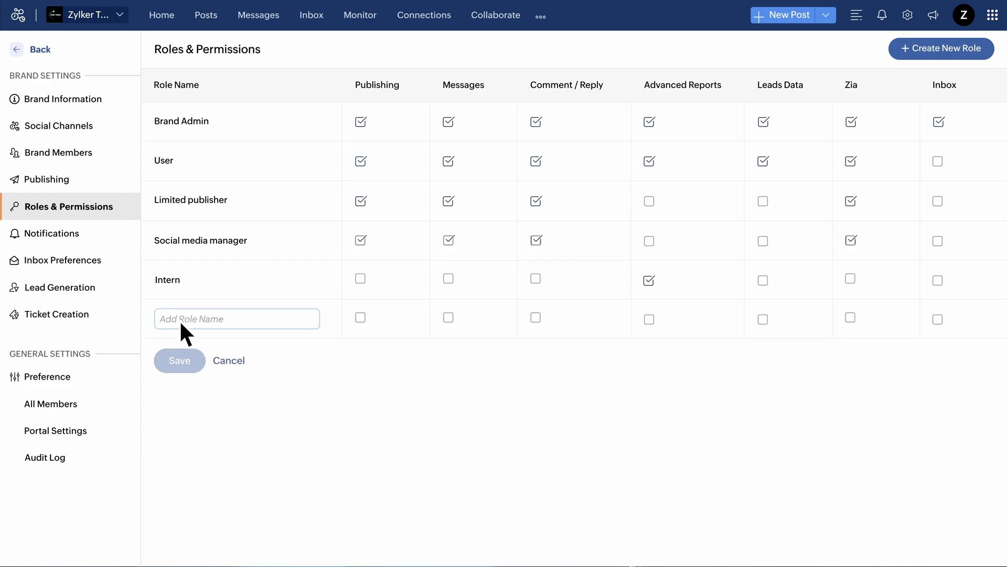
type("Sales and support executive")
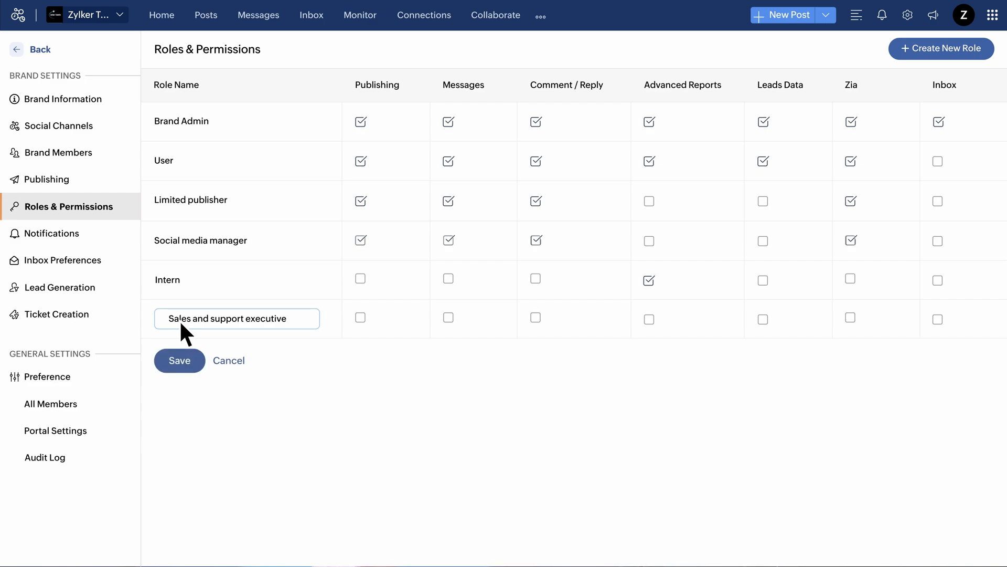
left_click(763, 318)
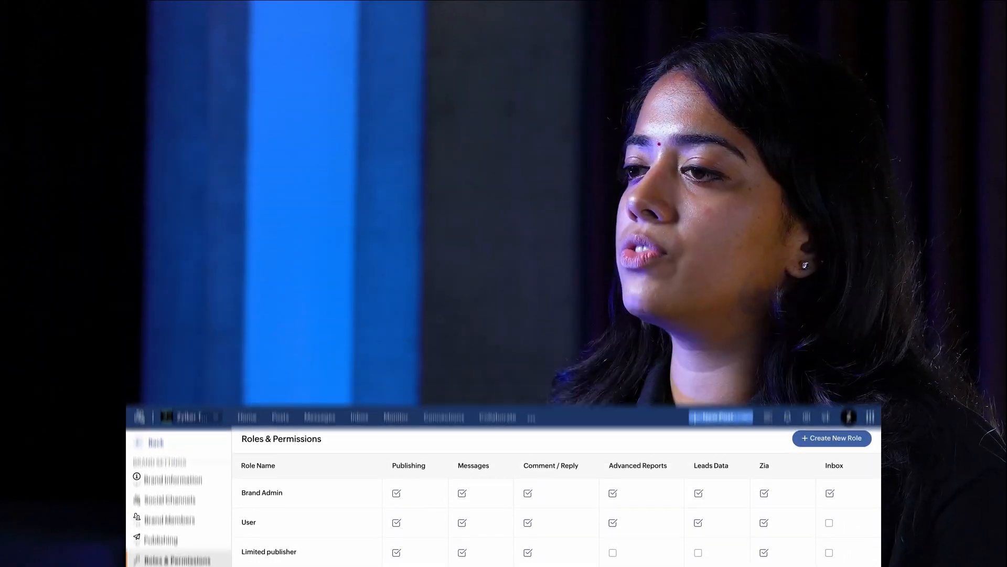
Go to the brand's Team Members settings and start inviting team members
left_click(232, 80)
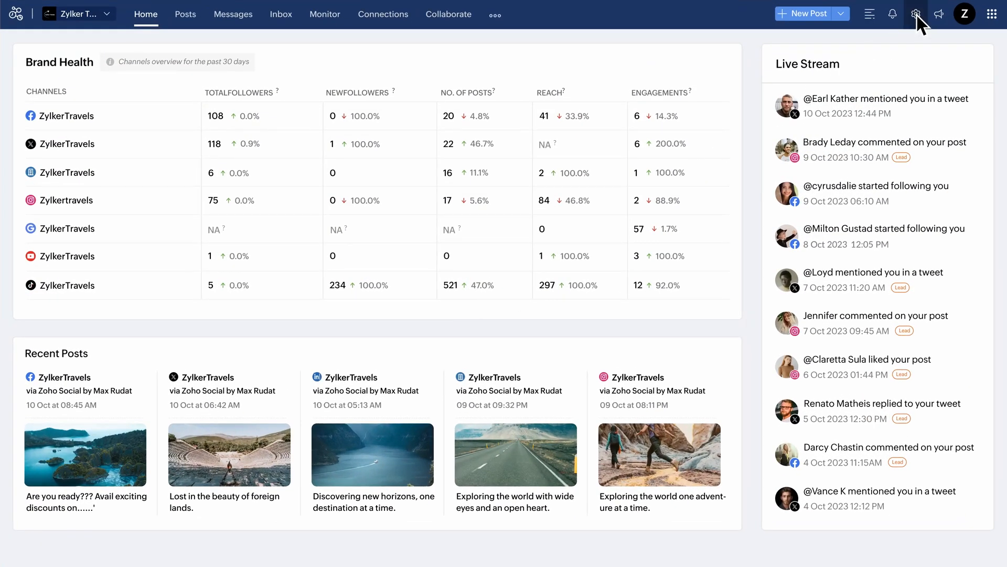
left_click(916, 14)
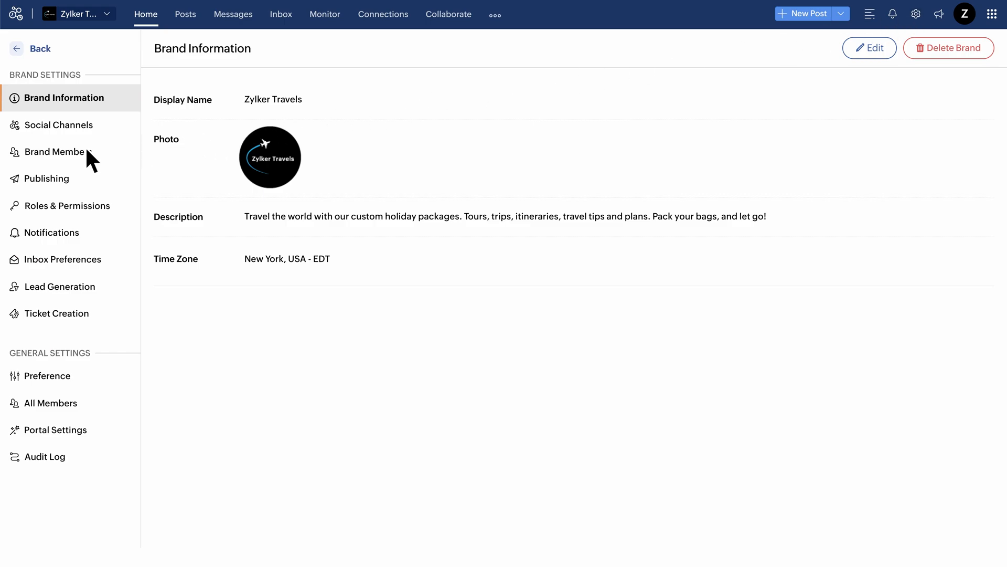
left_click(57, 151)
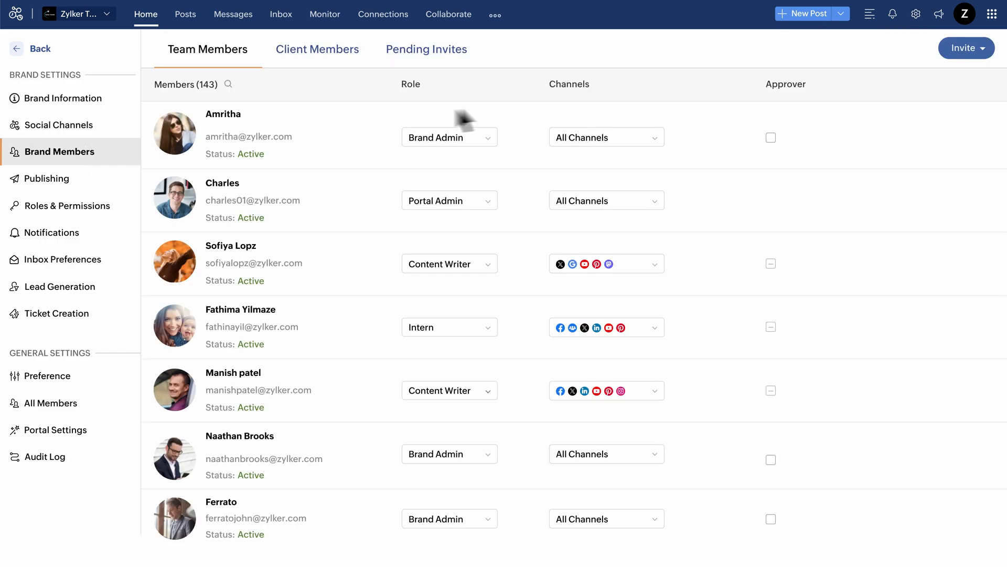
left_click(967, 48)
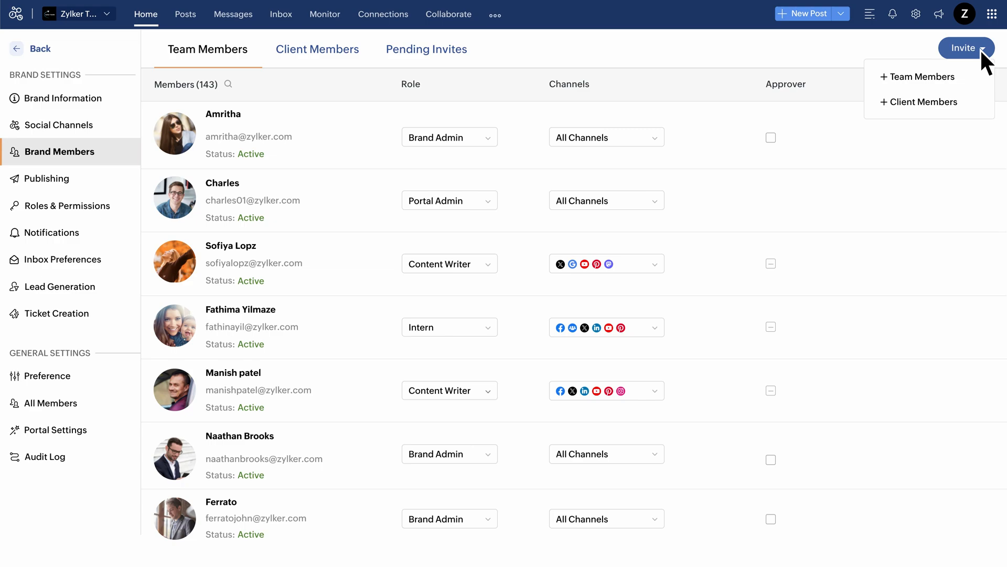
left_click(922, 77)
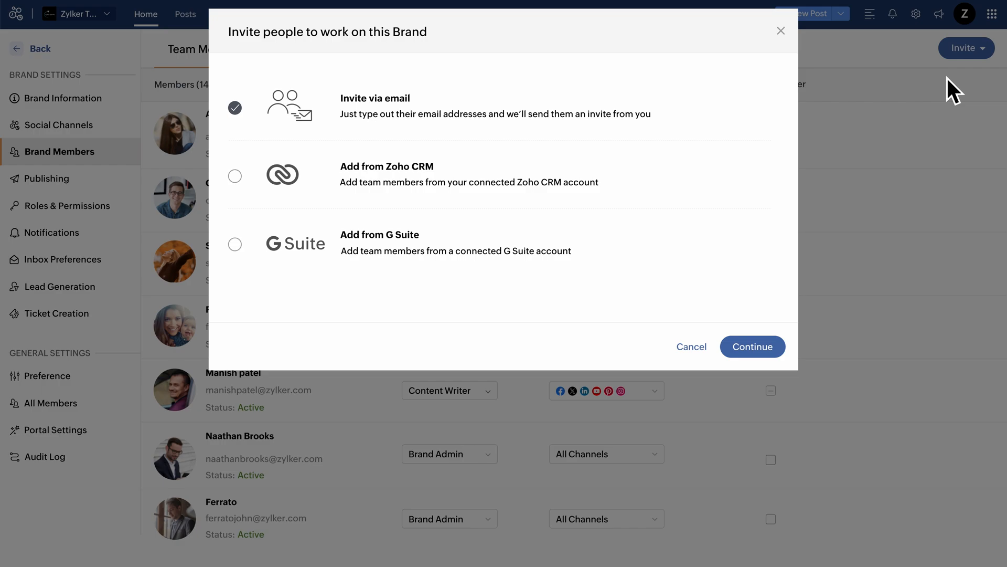
left_click(752, 346)
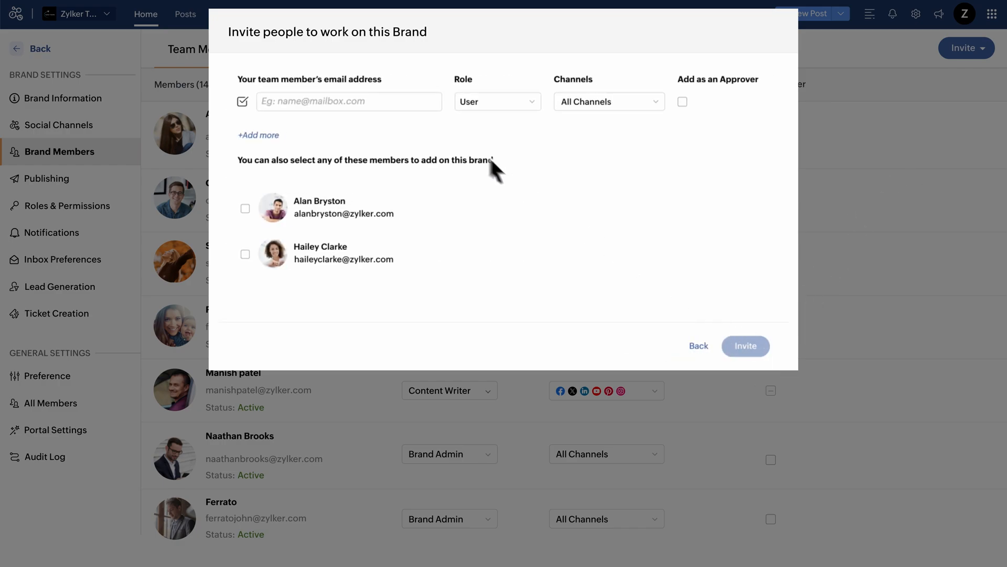
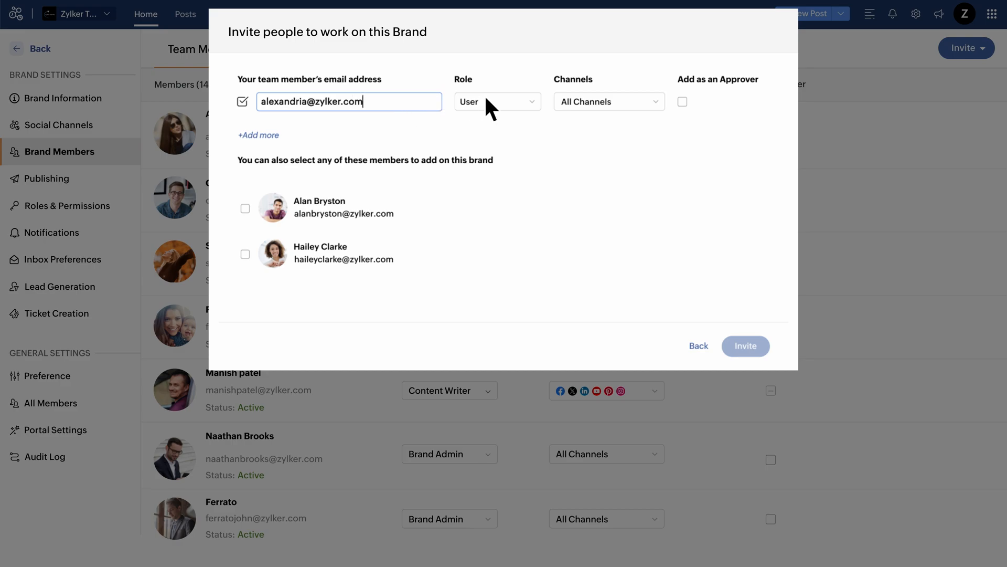
left_click(496, 101)
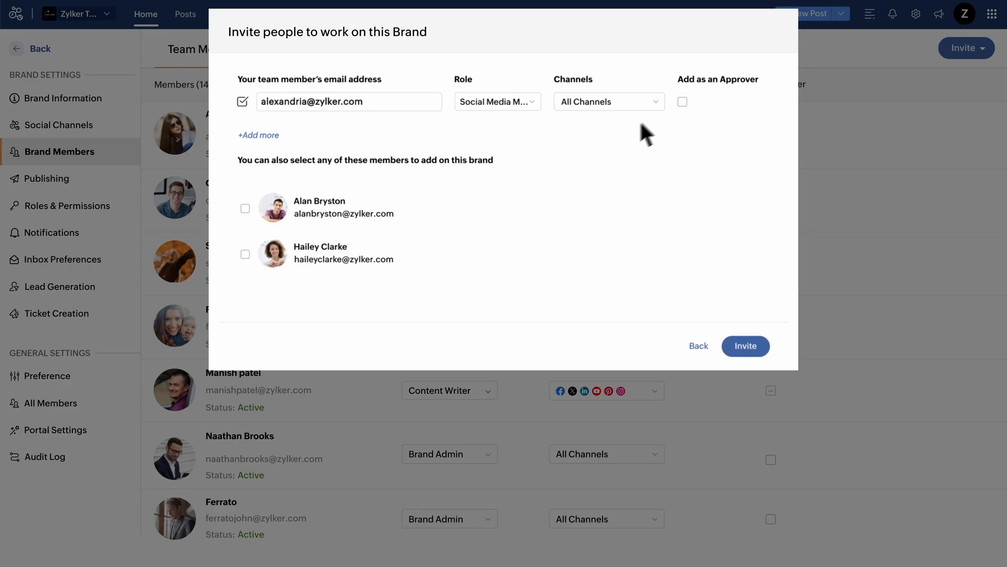
left_click(683, 101)
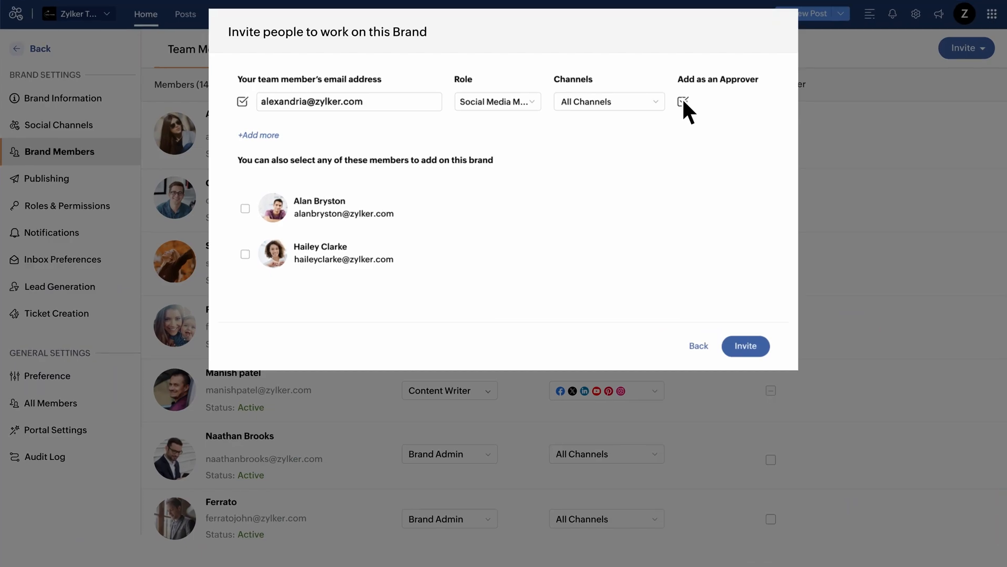
left_click(744, 346)
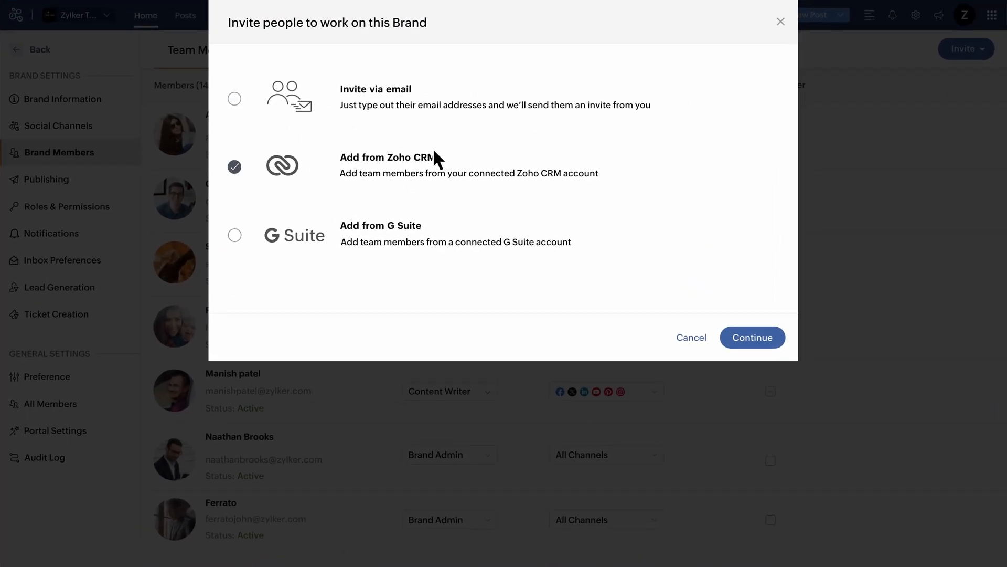
Select all Zoho CRM users and send them invites
left_click(752, 338)
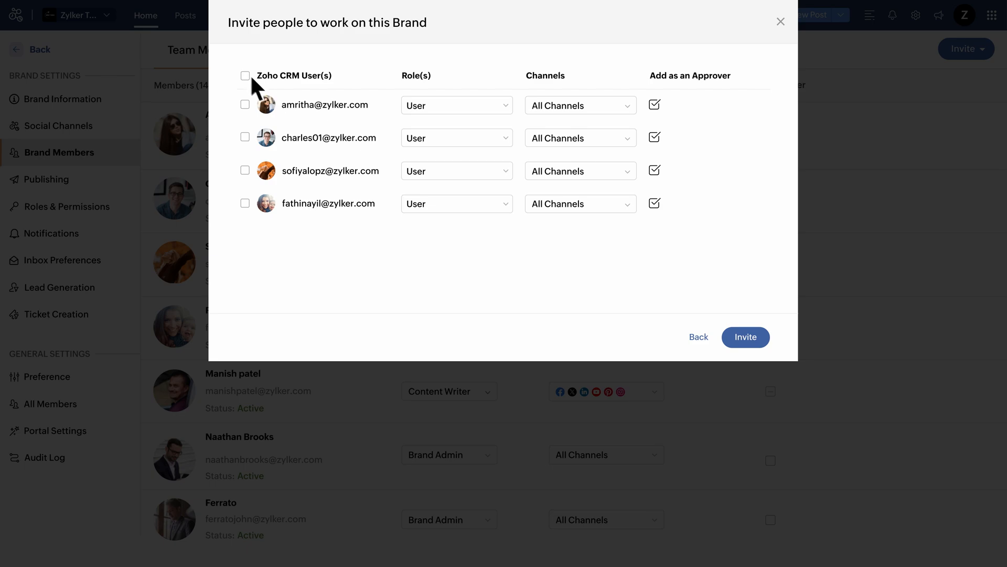
left_click(745, 337)
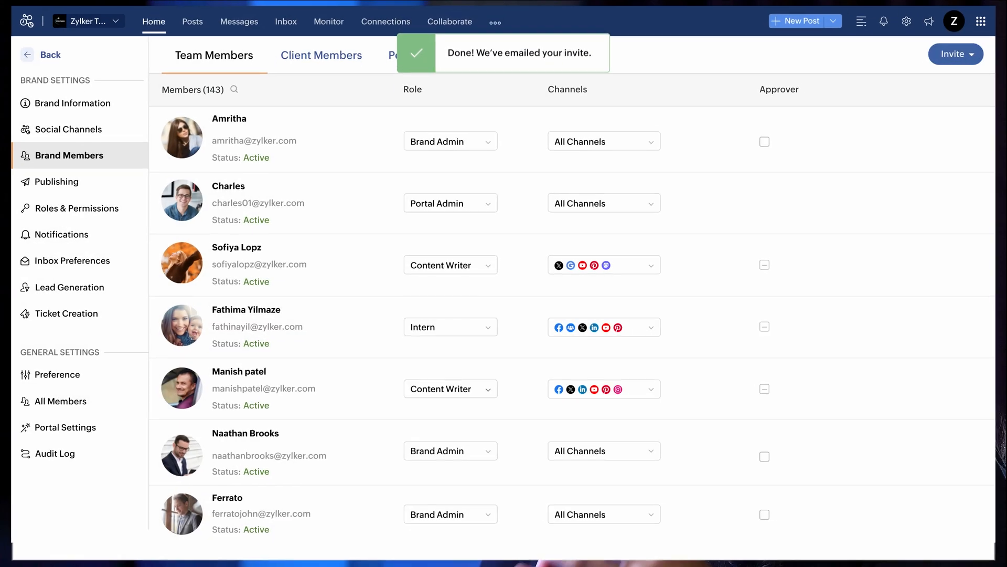
left_click(951, 54)
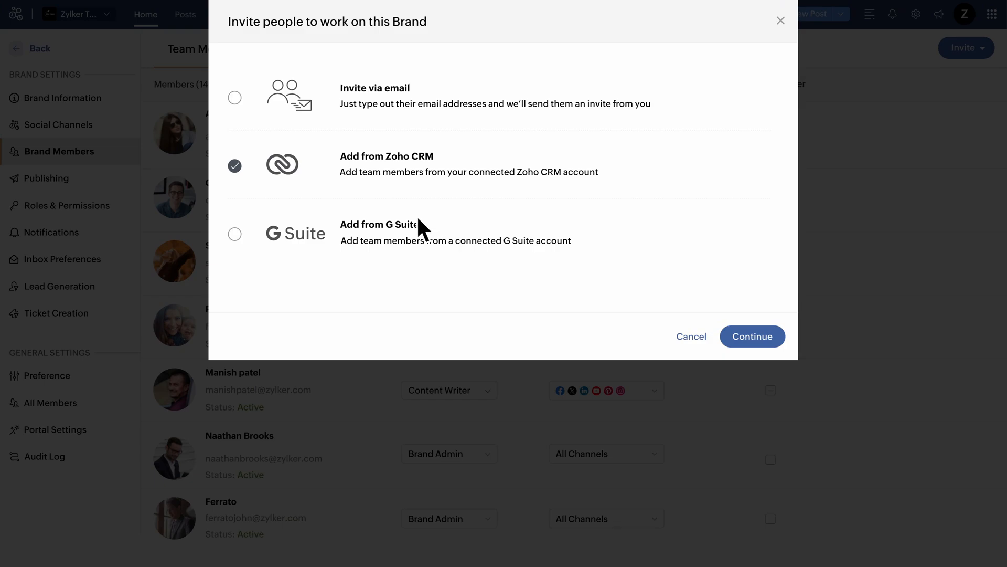
left_click(752, 336)
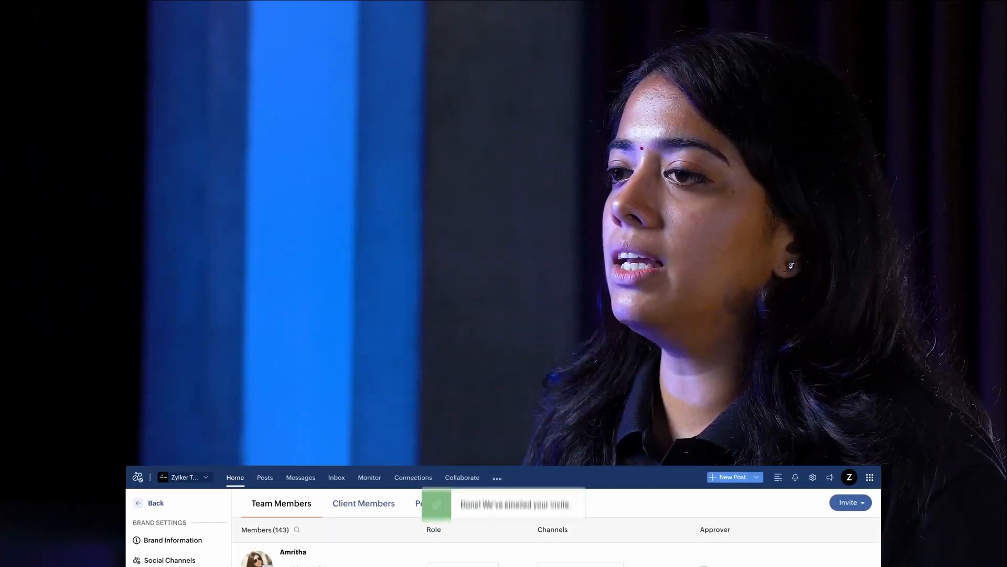
Show the brand's Pending Invites tab with its invite options
left_click(965, 48)
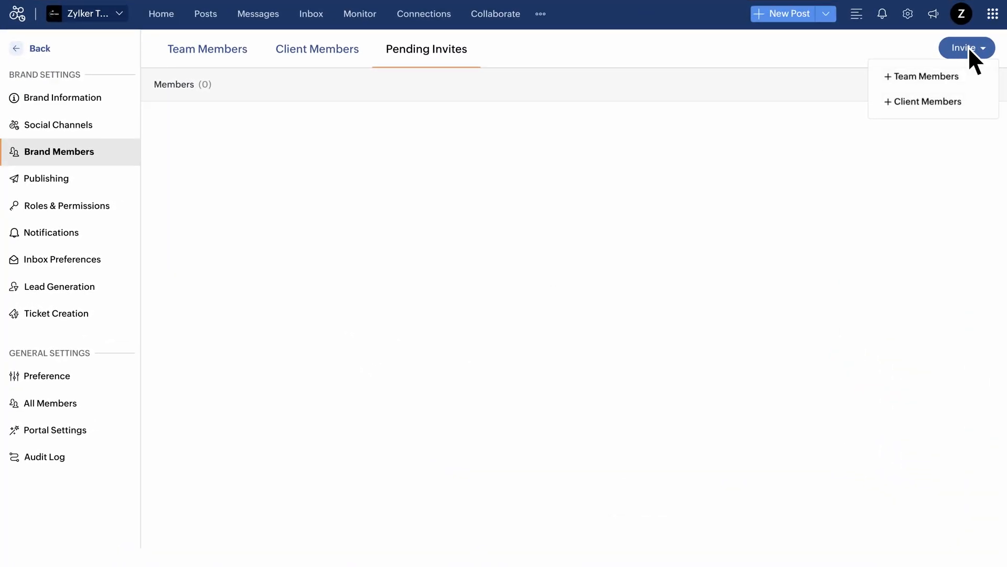
mouse_move(976, 106)
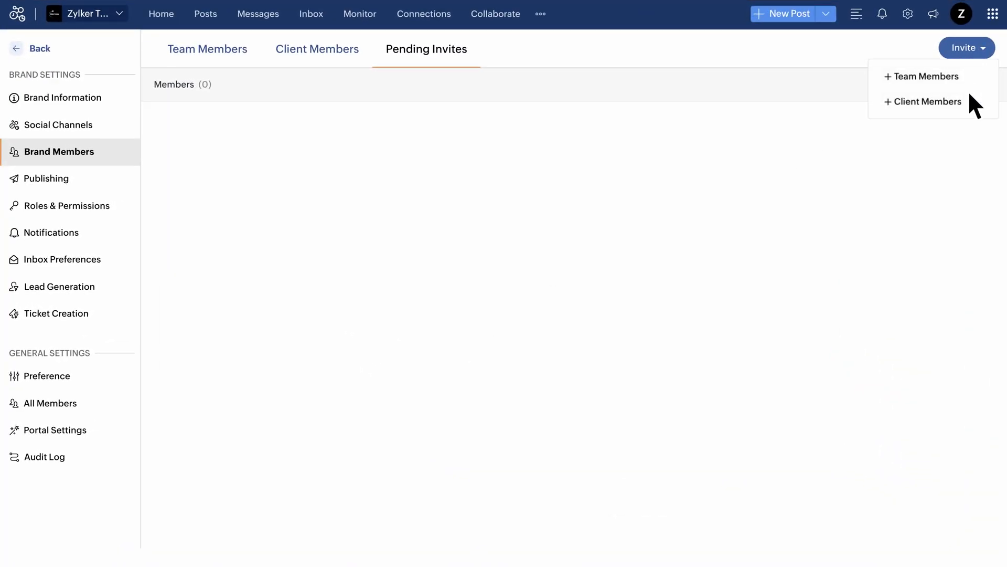
Invite the suggested client email as a client member without approver rights
left_click(928, 101)
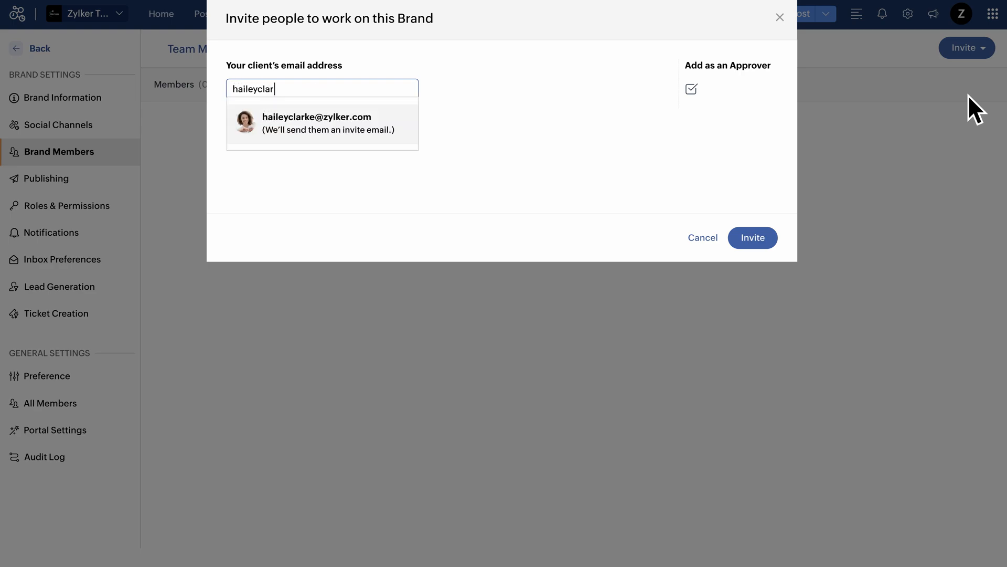
left_click(316, 122)
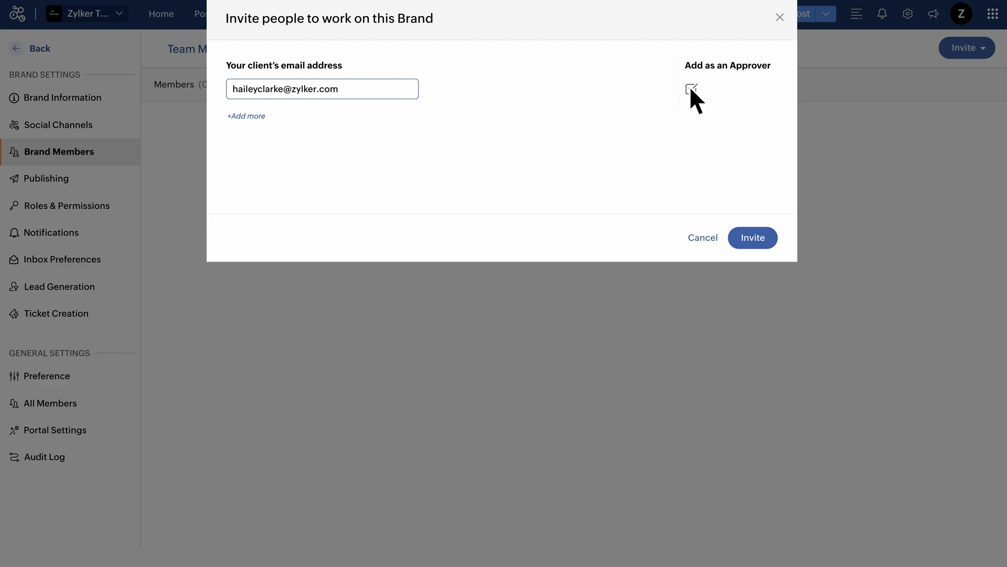
left_click(690, 90)
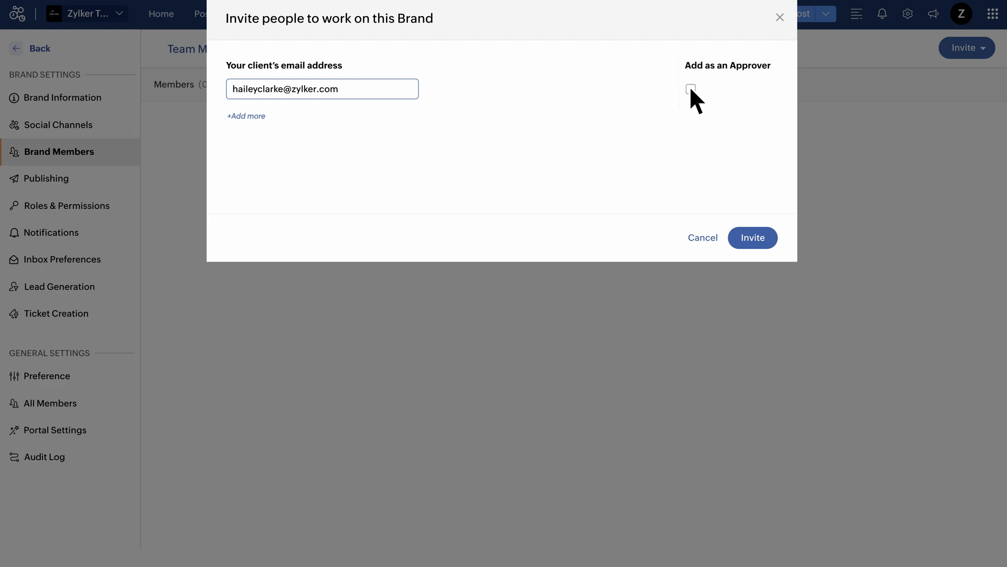
mouse_move(705, 126)
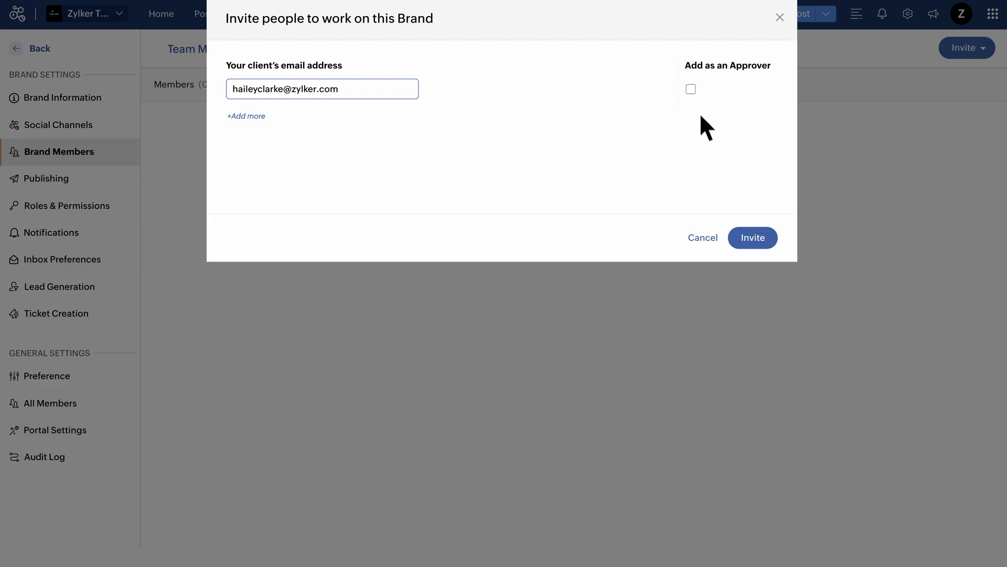
left_click(752, 238)
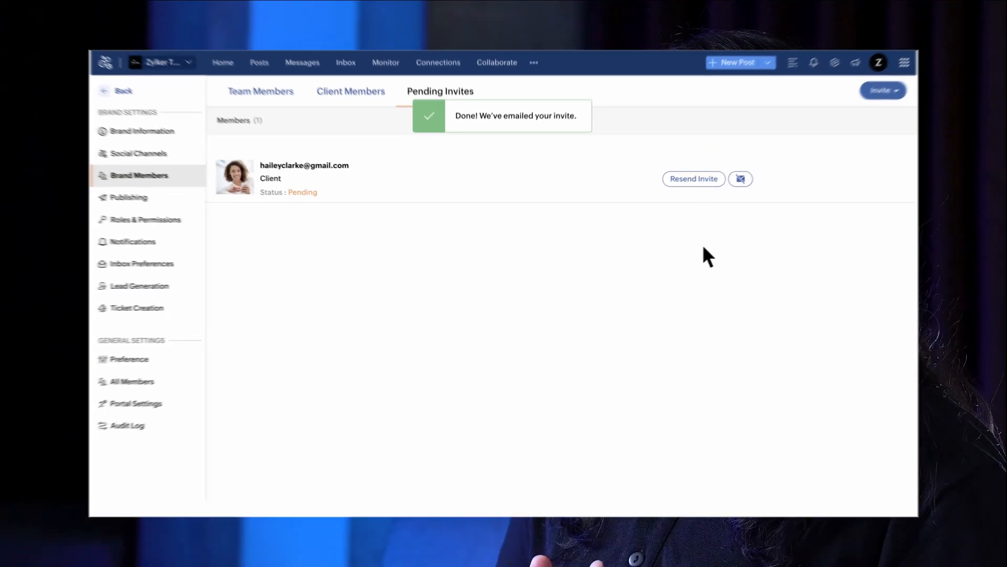